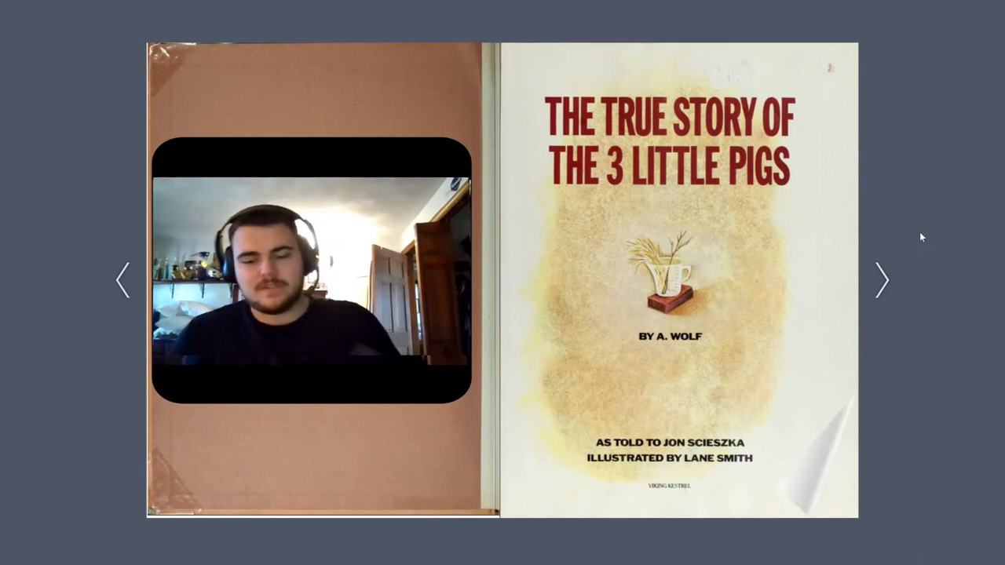
# - Page forward from the title page past the cheeseburger and sneeze-and-sugar pages to 'This Is the Real Story'
pyautogui.click(881, 280)
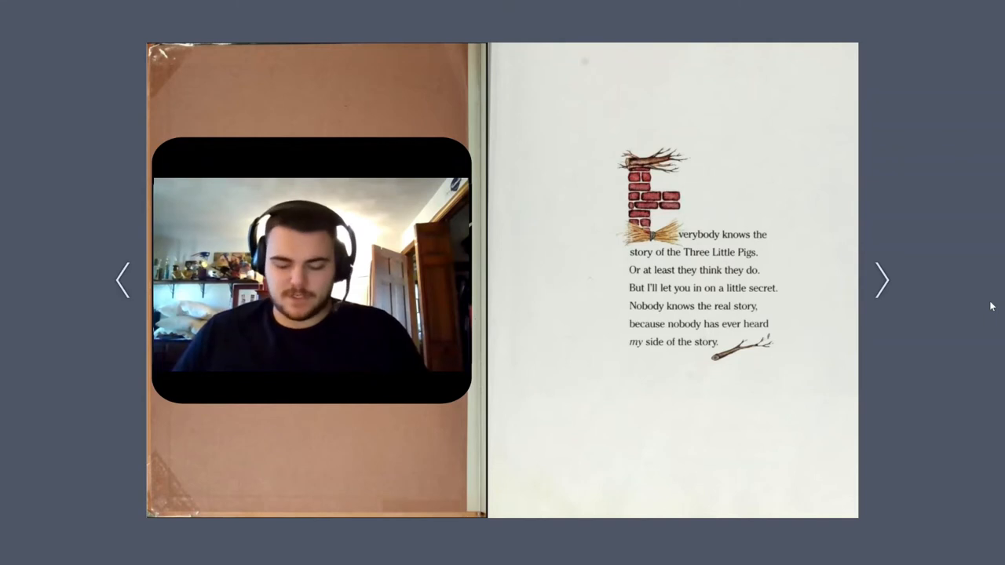
pyautogui.click(882, 280)
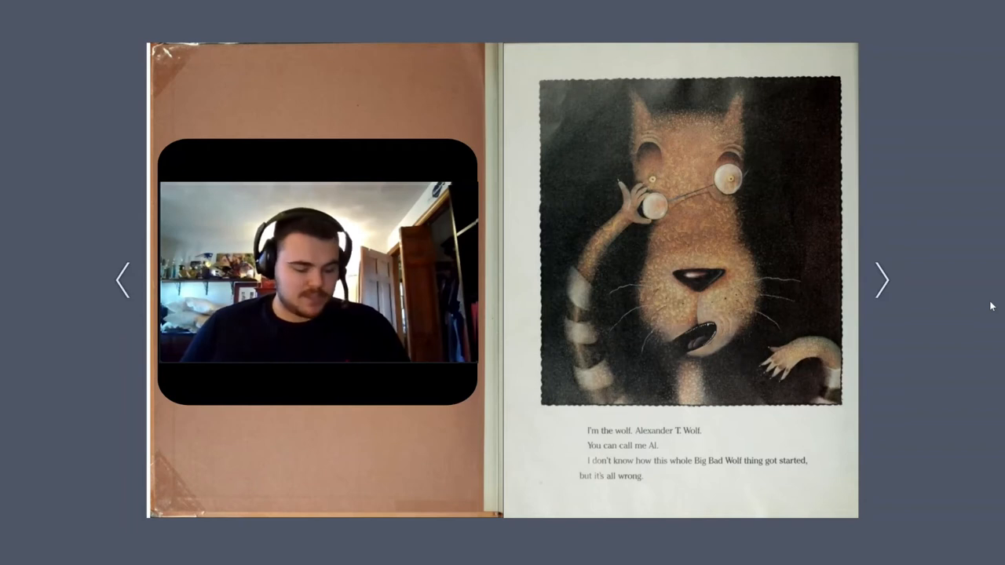
pyautogui.click(881, 280)
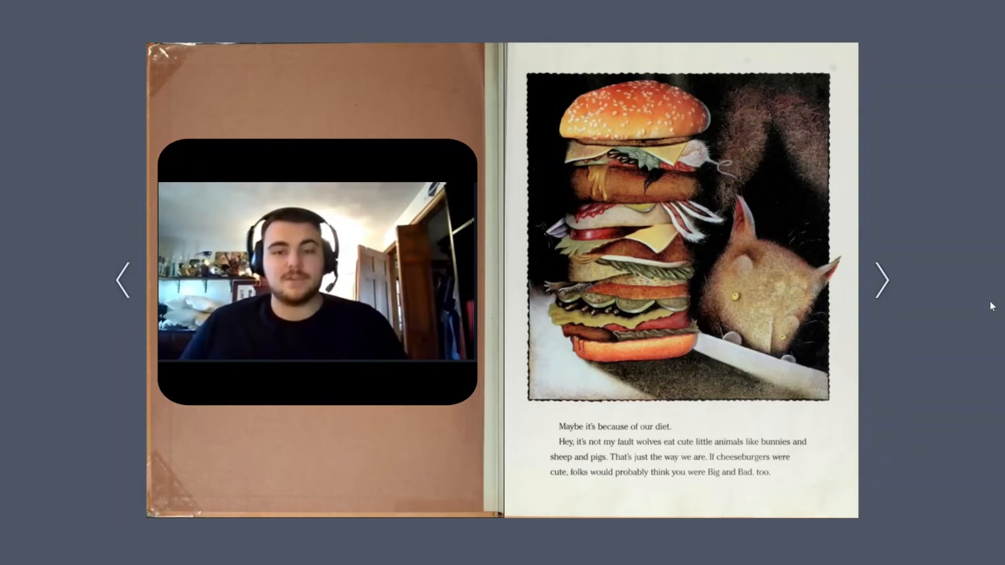
pyautogui.click(881, 279)
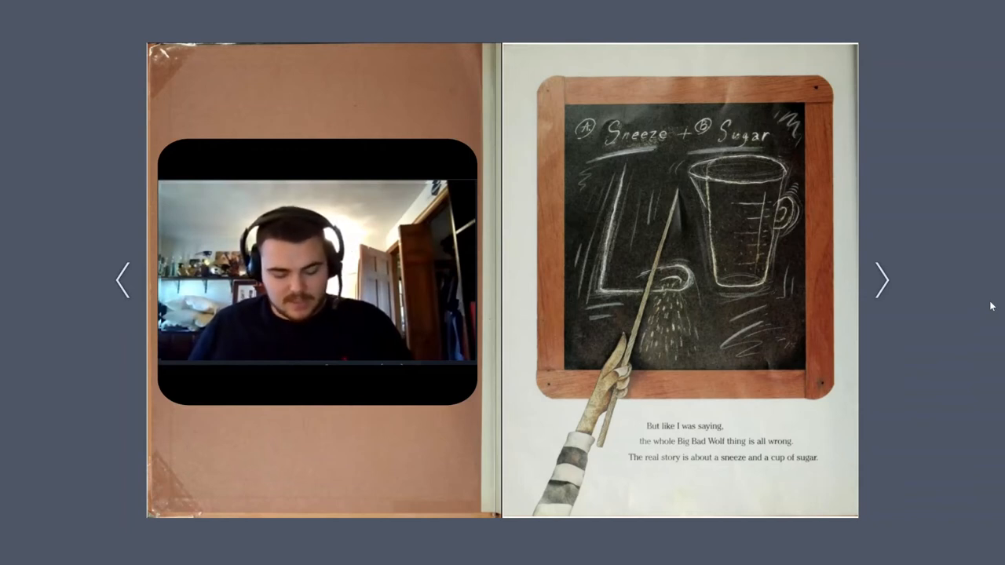
pyautogui.click(881, 280)
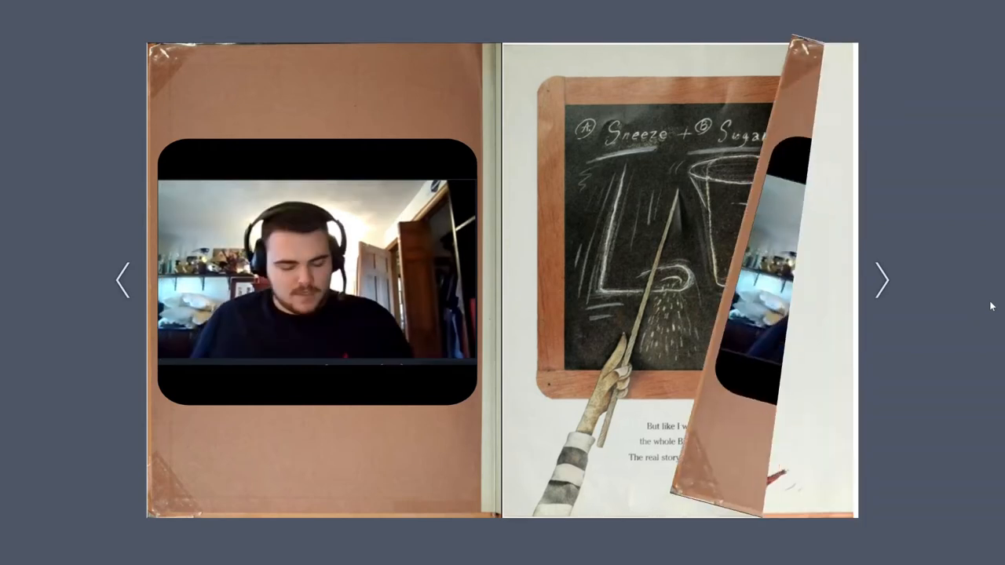
pyautogui.click(882, 279)
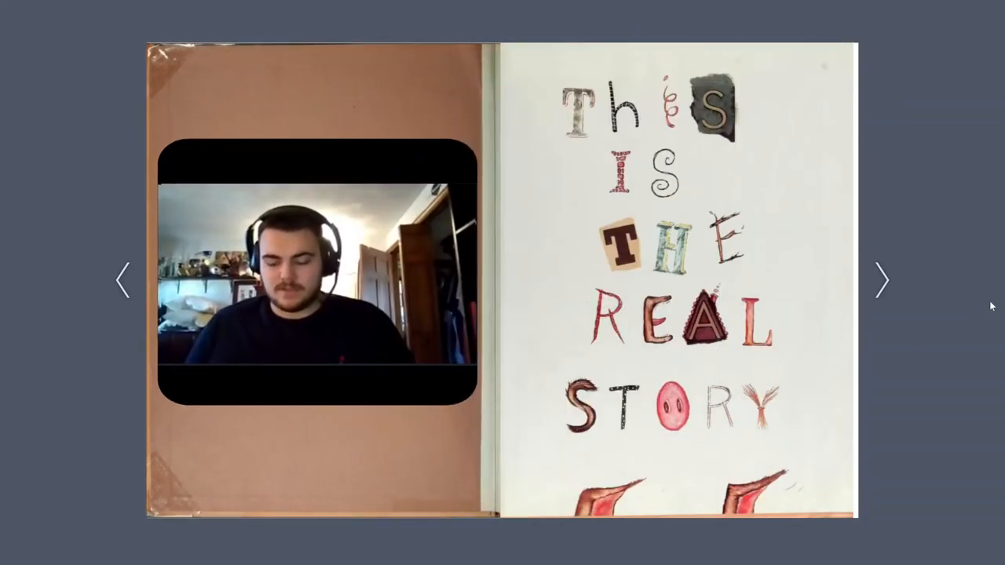
# - Page forward past the itching-nose page to the 'And I sneezed a great sneeze' spread
pyautogui.click(883, 280)
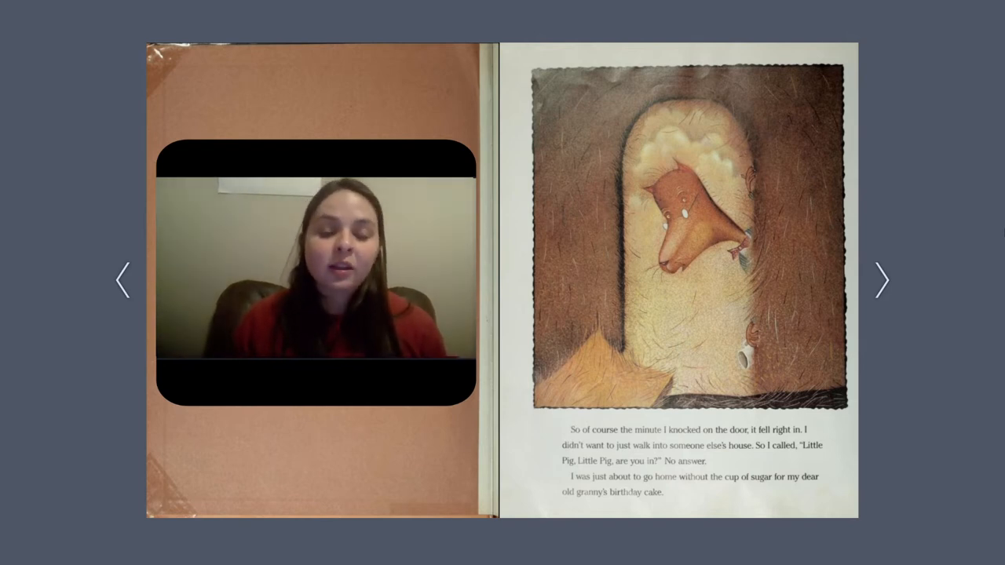
pyautogui.click(881, 280)
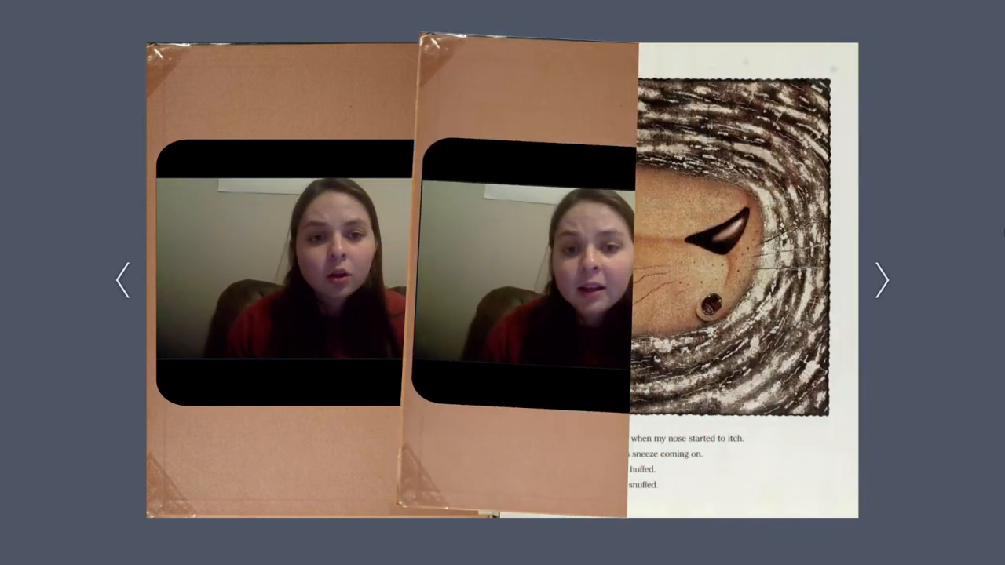
pyautogui.click(881, 280)
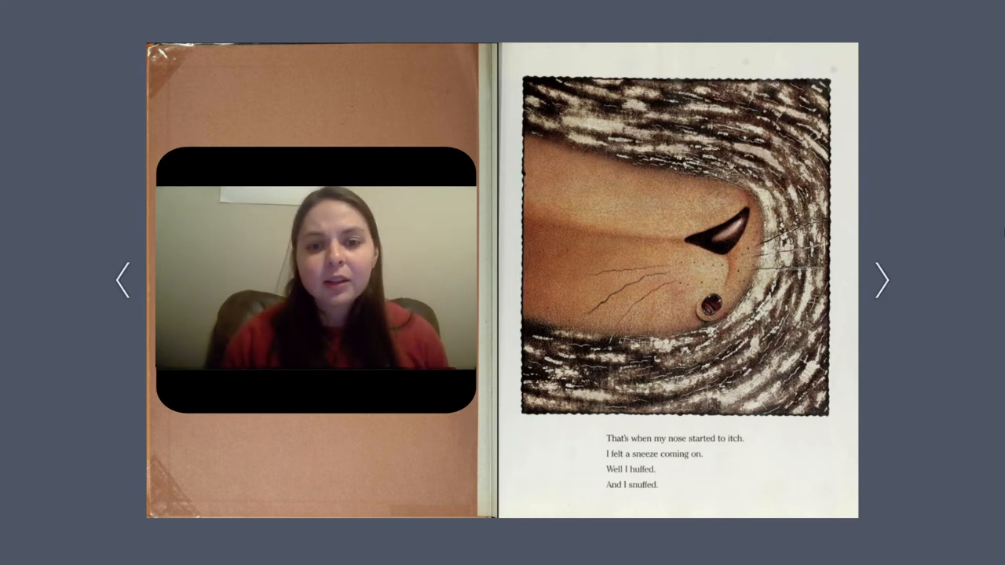
pyautogui.click(881, 280)
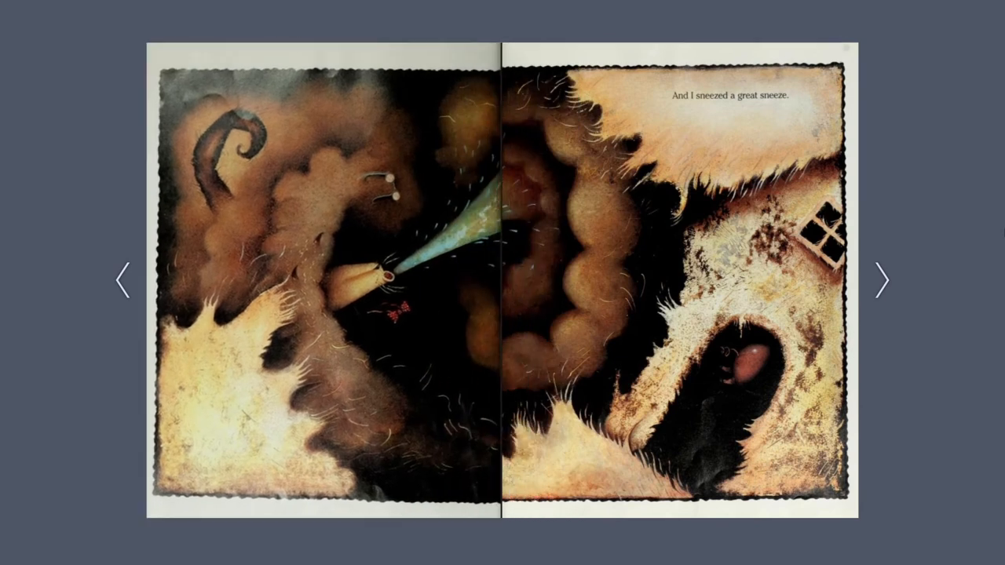
# - Page through the straw and stick house scenes to the Second Little Pig's fallen house and beyond
pyautogui.click(883, 279)
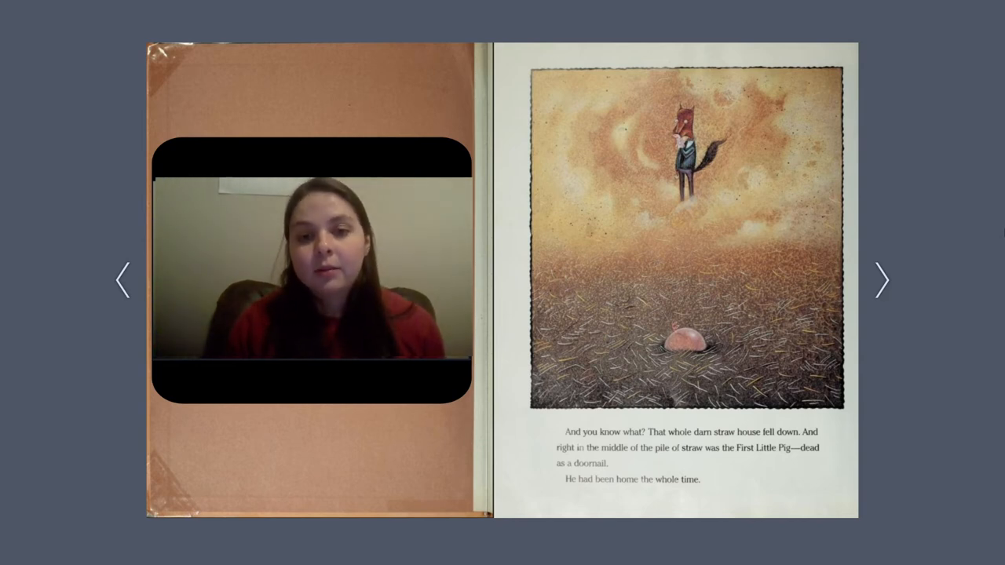
pyautogui.click(881, 279)
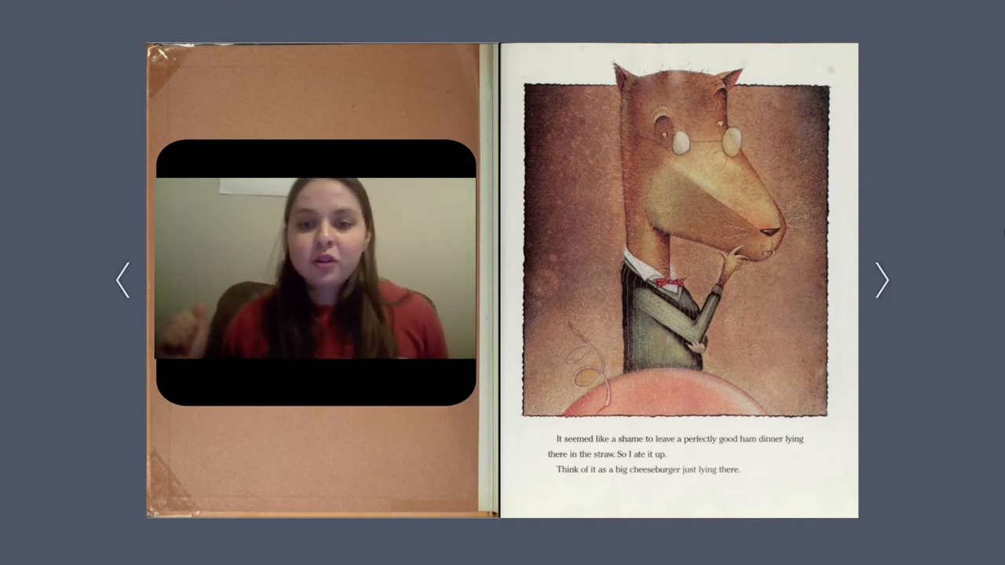
pyautogui.click(883, 280)
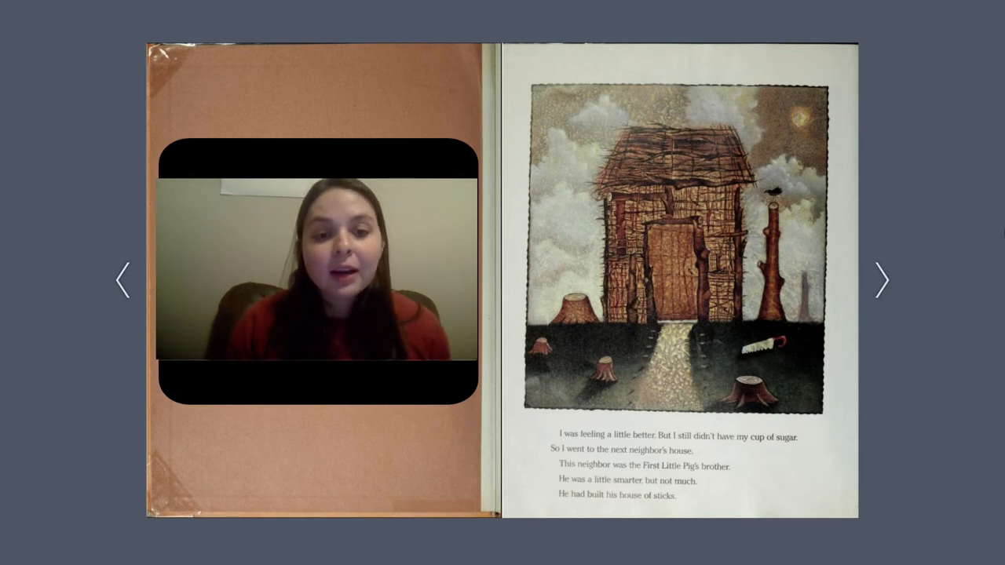
pyautogui.click(881, 280)
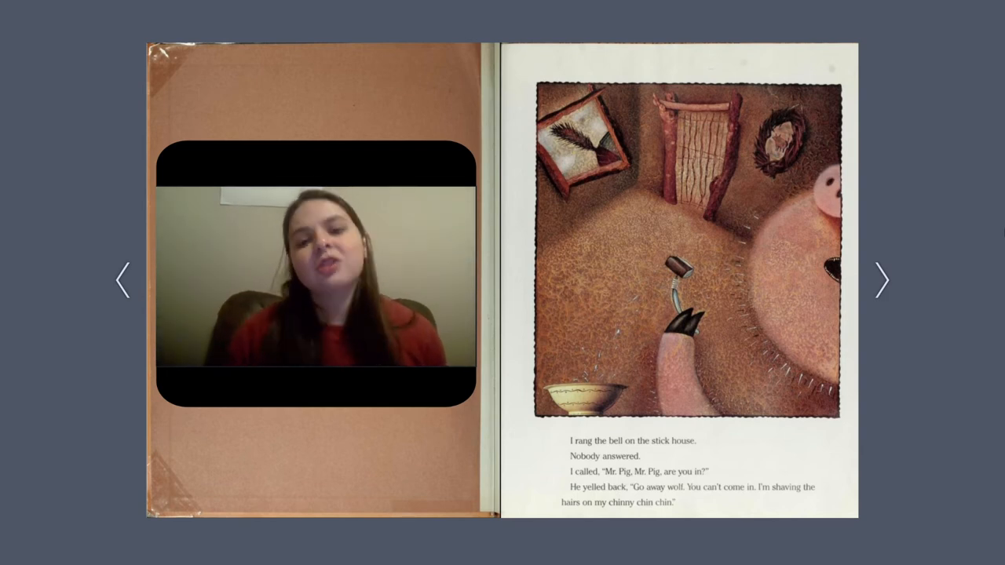
pyautogui.click(881, 280)
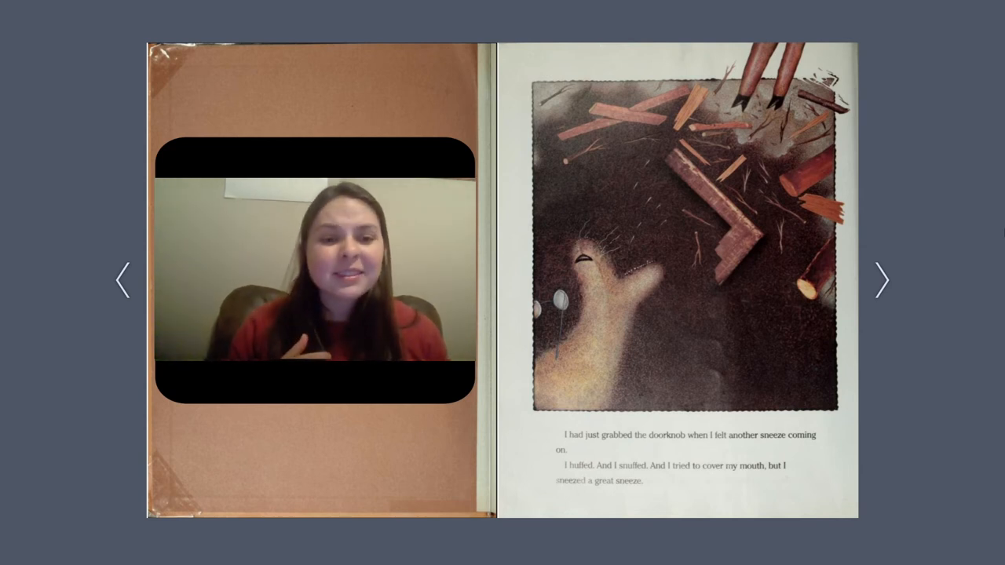
pyautogui.click(883, 280)
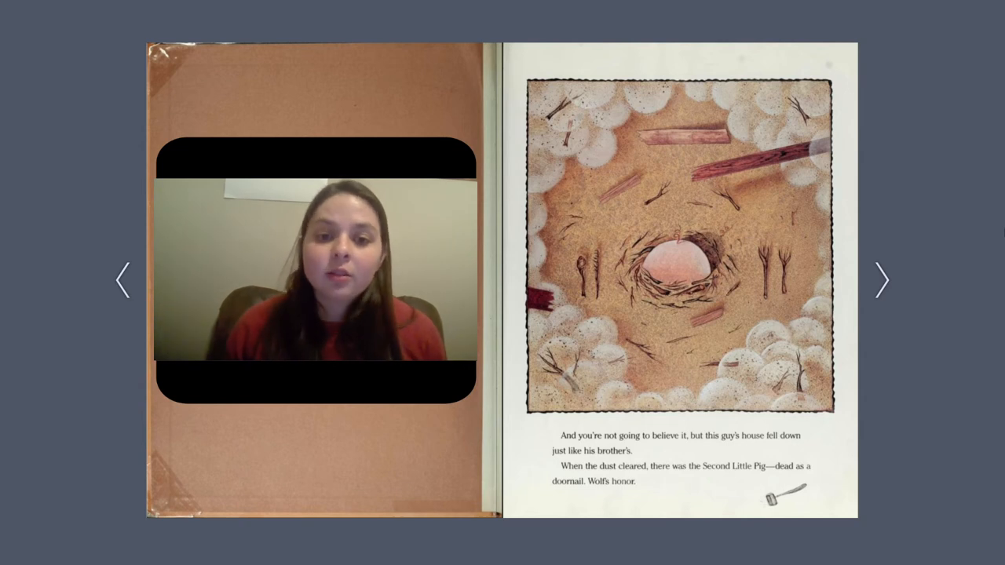
pyautogui.click(881, 280)
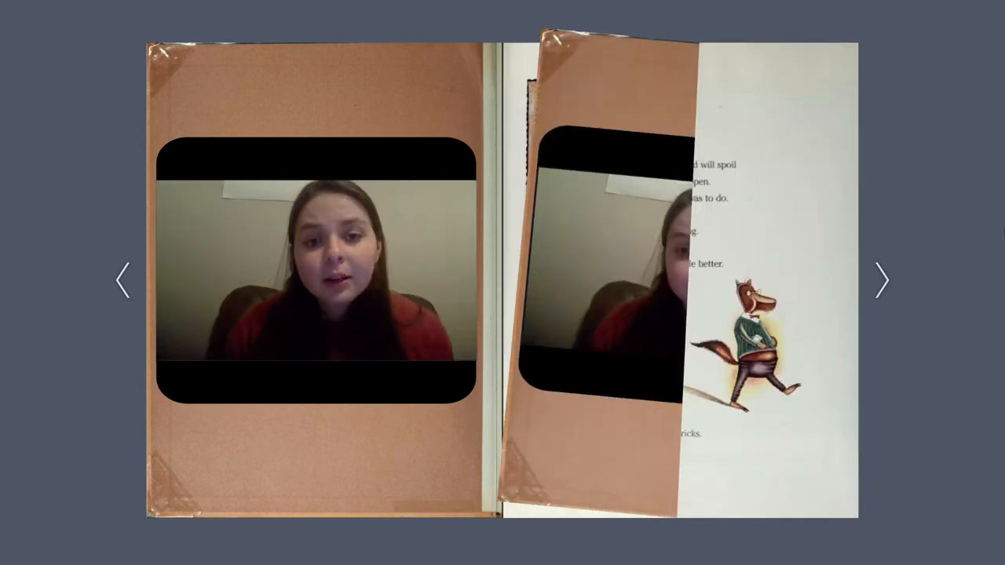
# - Page past the third pig's introduction to the wolf knocking at the brick house
pyautogui.click(881, 279)
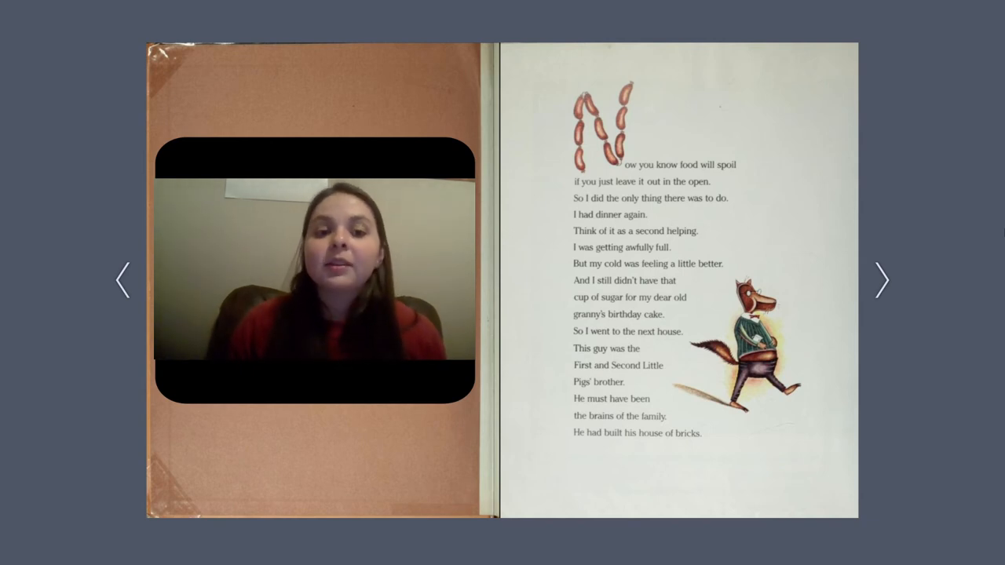
pyautogui.click(881, 280)
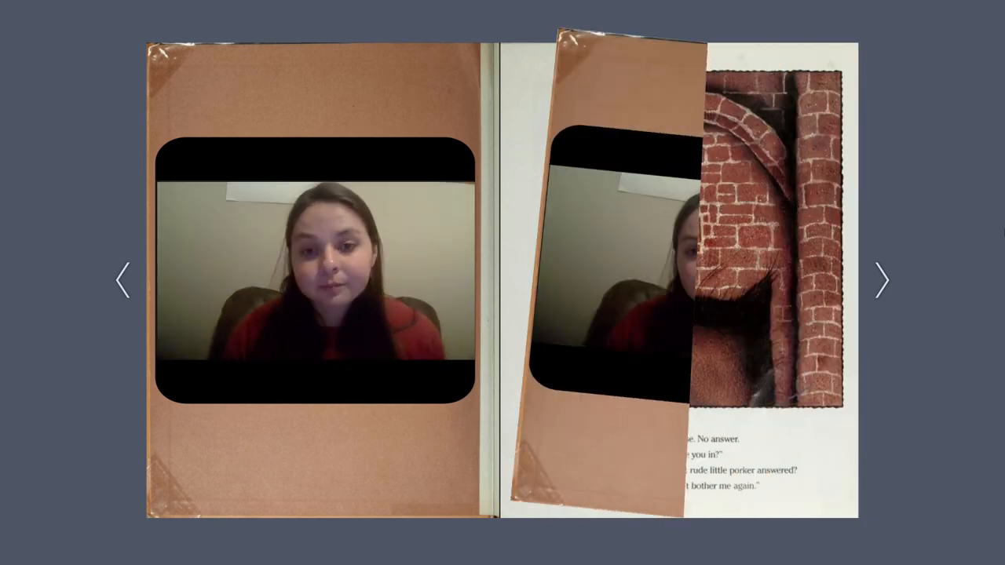
pyautogui.click(881, 279)
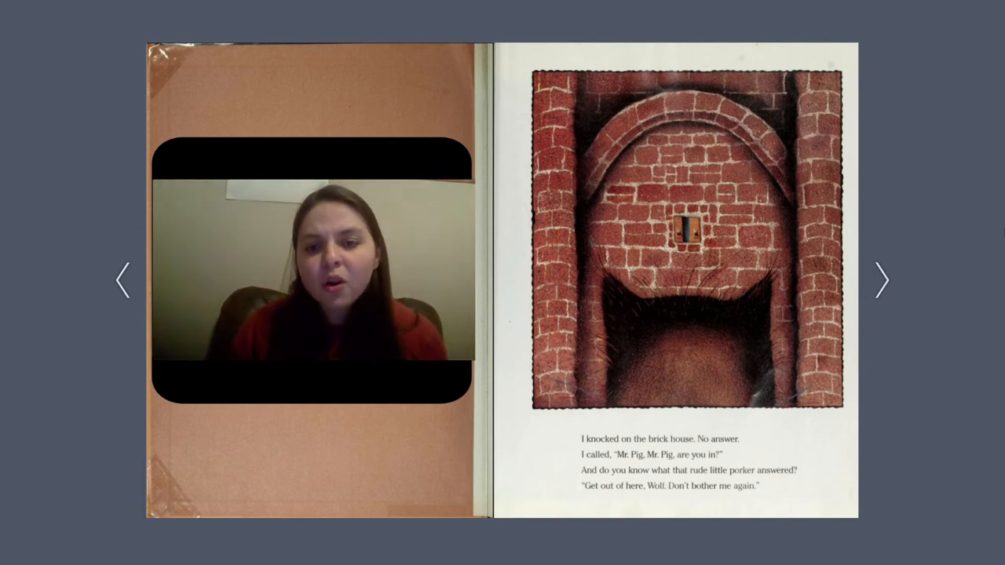
# - Page through the third pig's insult spread to the page where the cops arrive
pyautogui.click(881, 279)
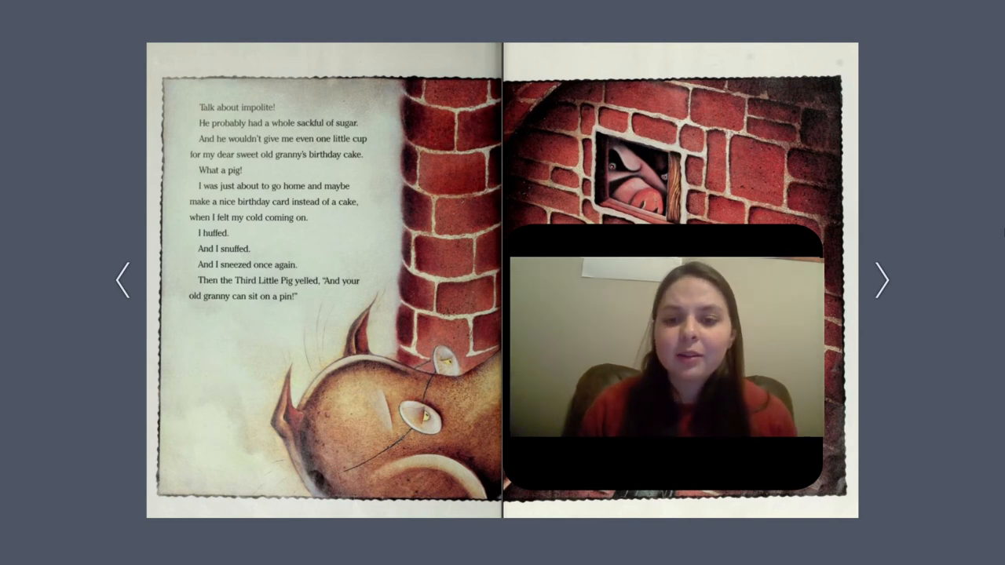
pyautogui.click(881, 280)
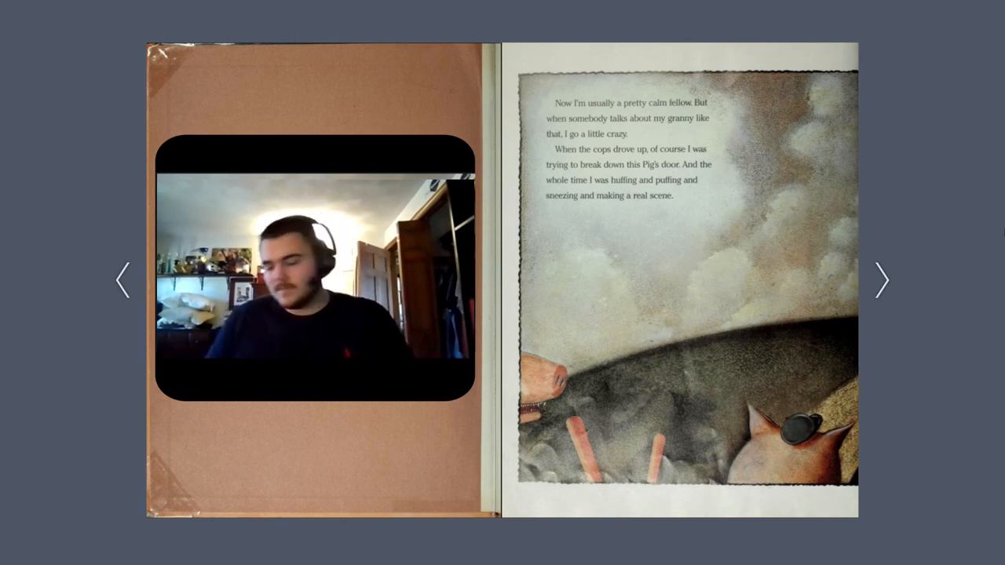
# - Page past The Daily Pig newspaper, 'he was framed' and jail-cell pages to the book's final page
pyautogui.click(881, 280)
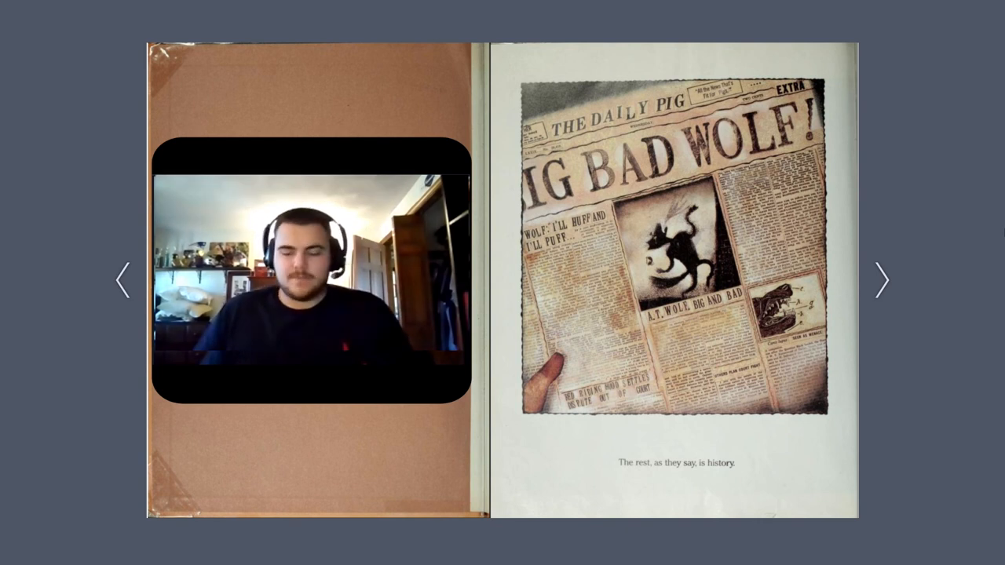
pyautogui.click(881, 280)
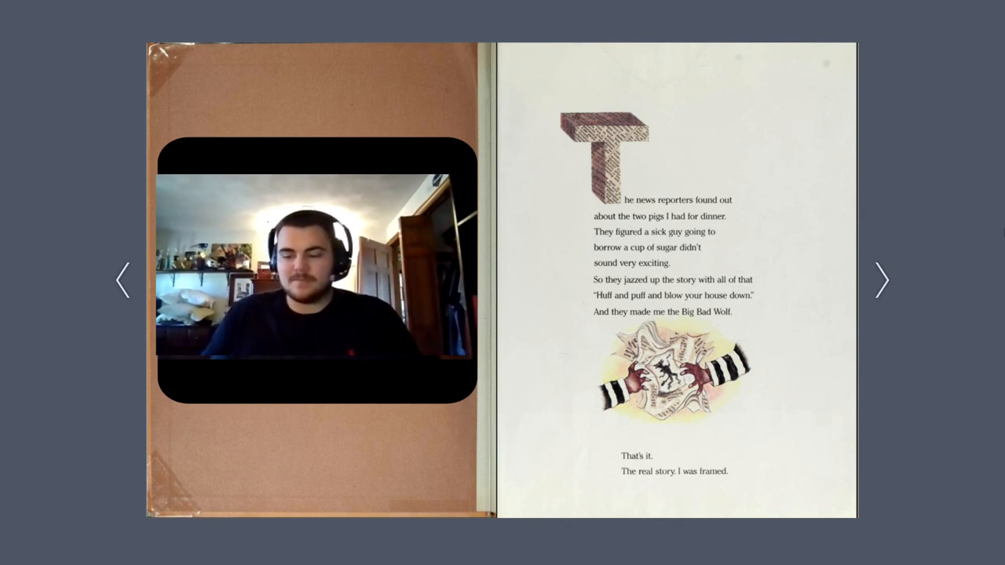
pyautogui.click(883, 279)
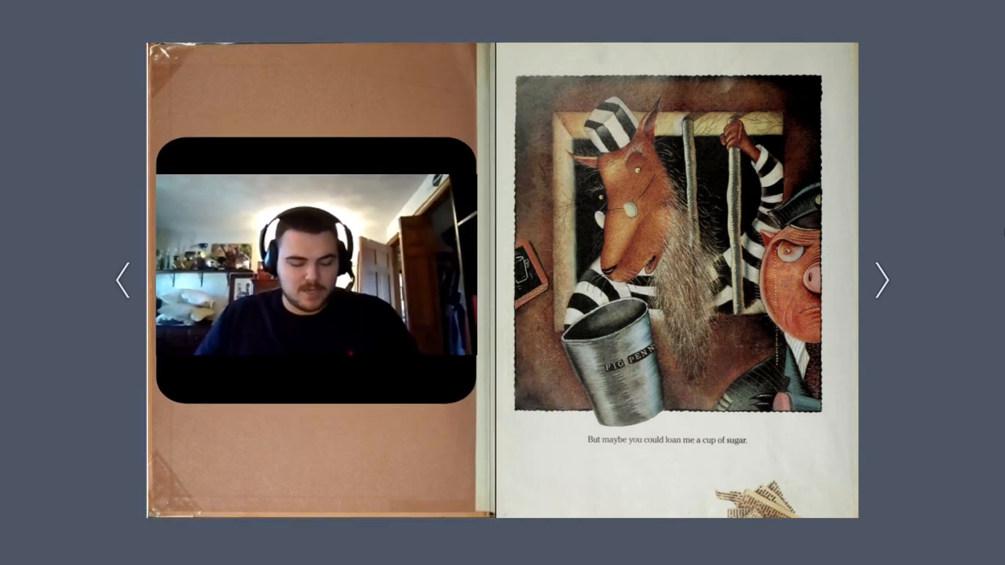
pyautogui.click(883, 280)
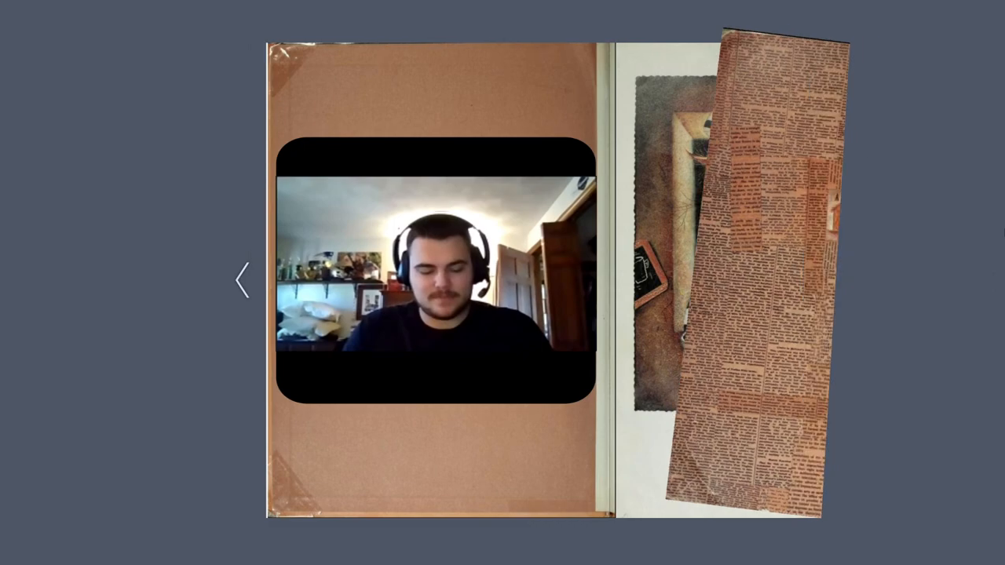